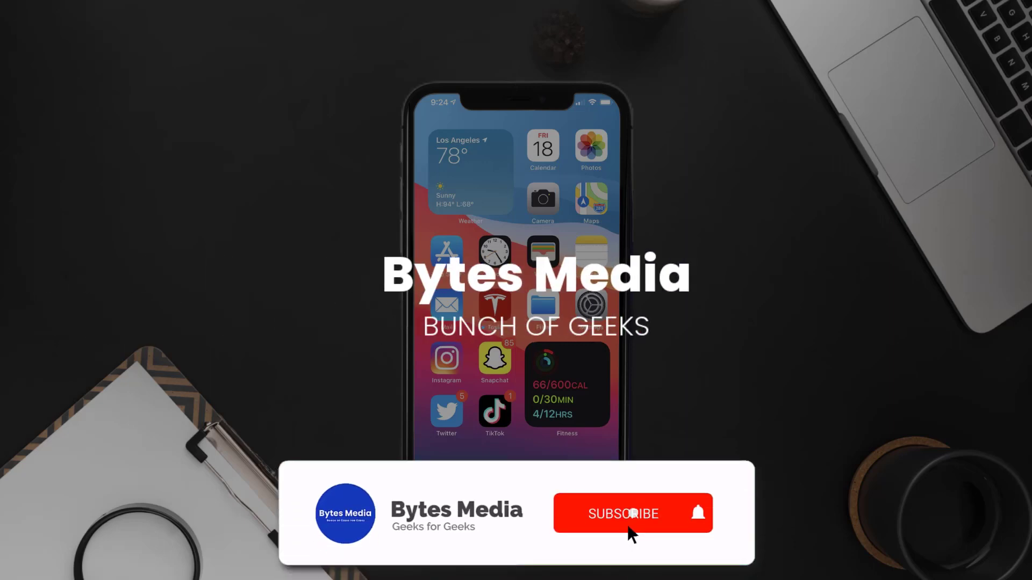
# - Switch on the Venmo toggle under Cellular so the app can use cellular data
pyautogui.click(622, 513)
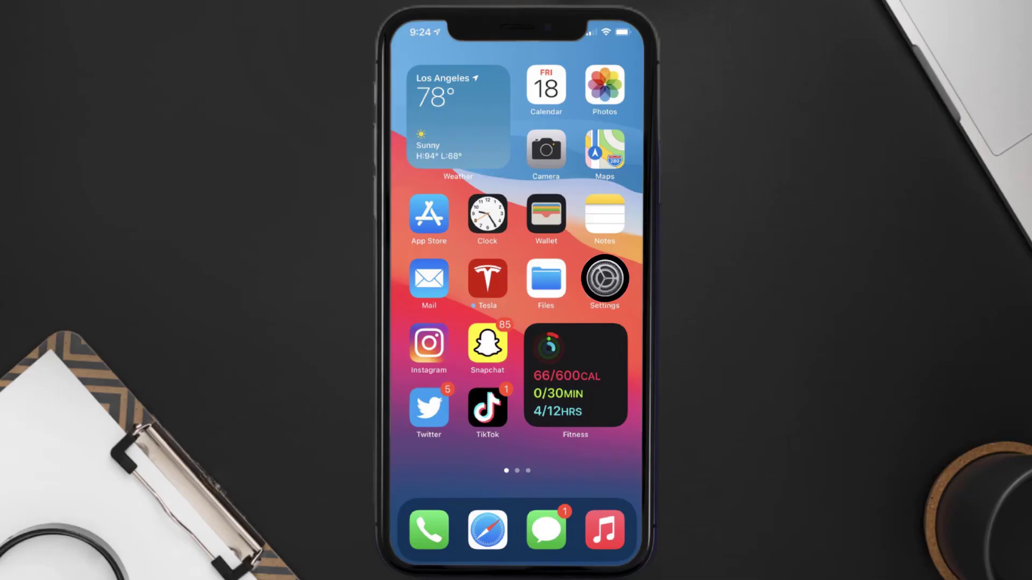
pyautogui.click(602, 277)
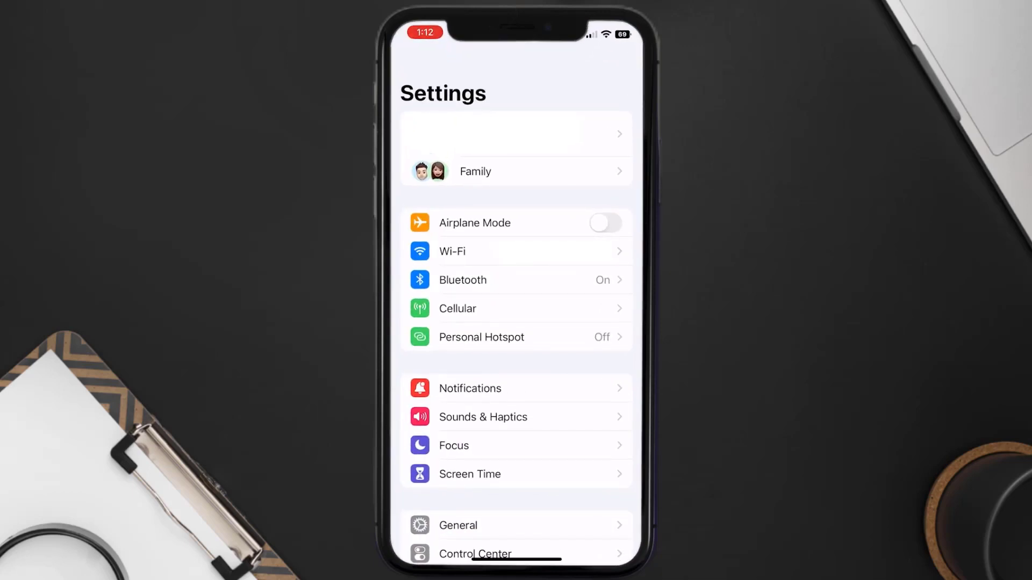
pyautogui.click(457, 309)
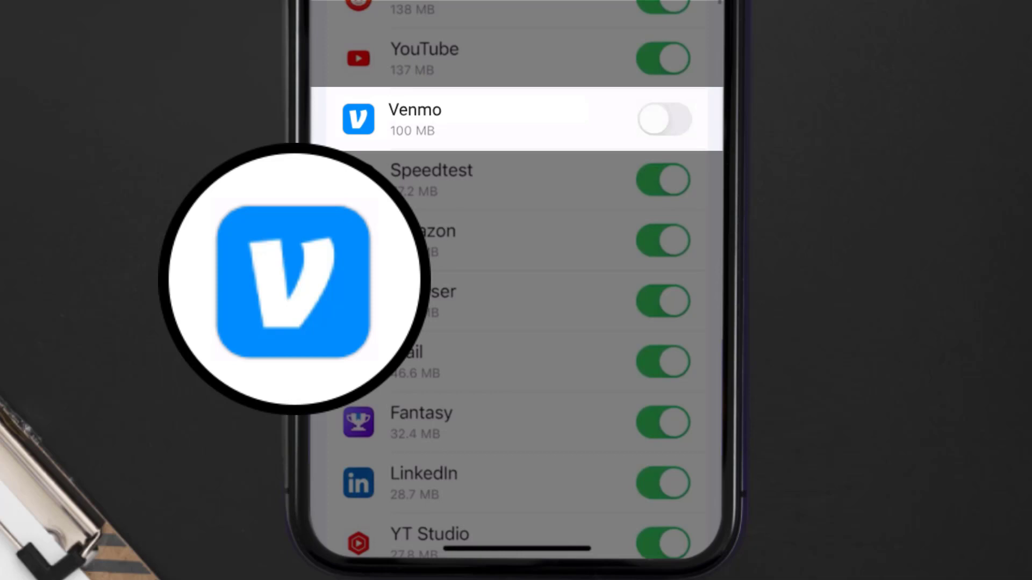
pyautogui.click(663, 120)
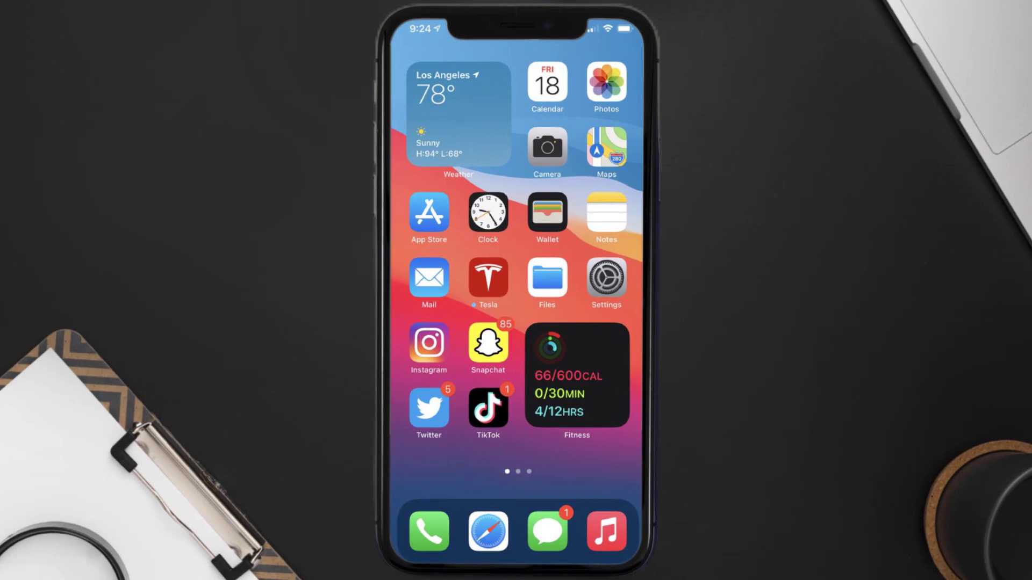
# - Search the App Store for Venmo and update it to the latest version
pyautogui.click(428, 213)
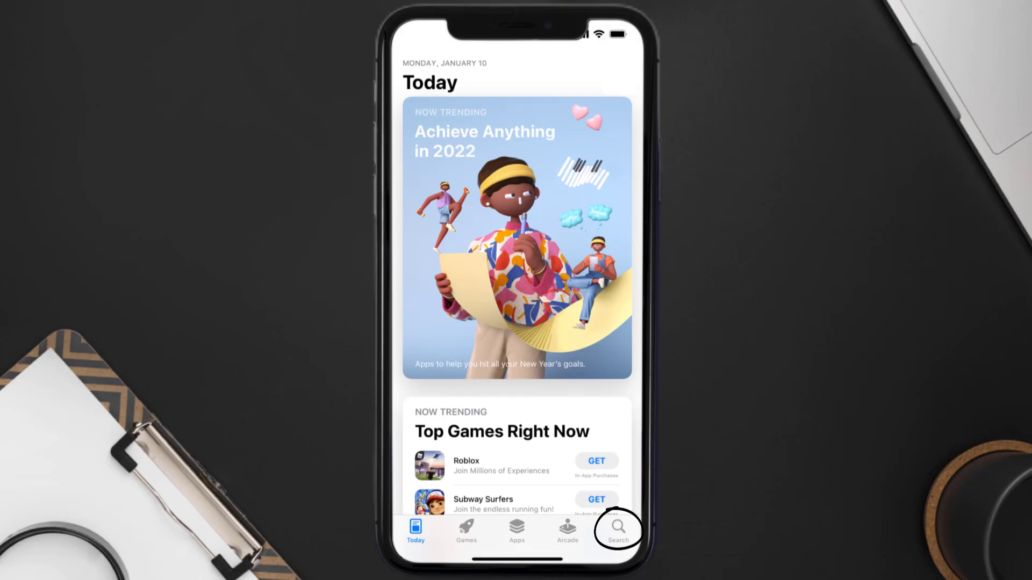
pyautogui.click(617, 528)
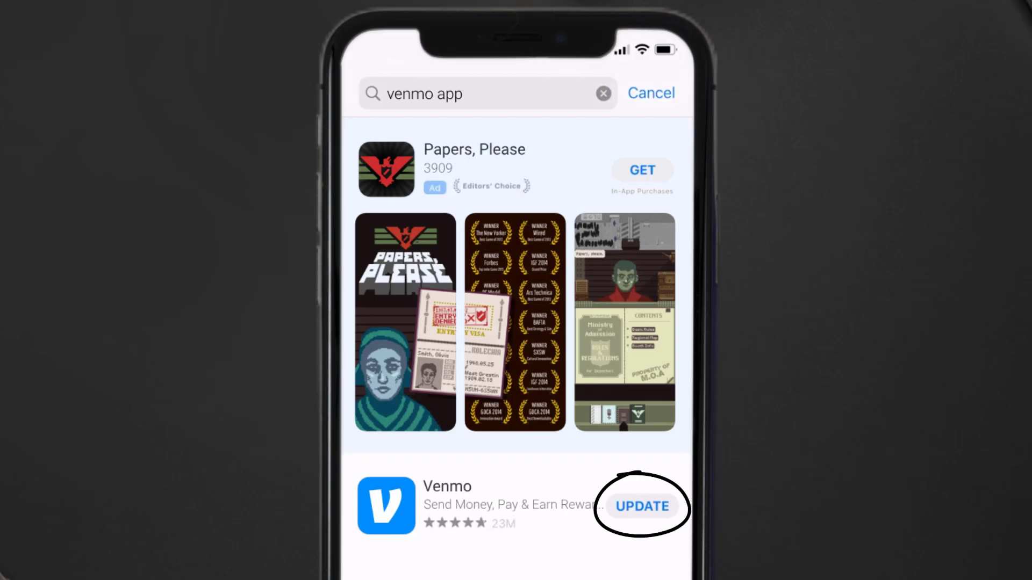
pyautogui.click(642, 507)
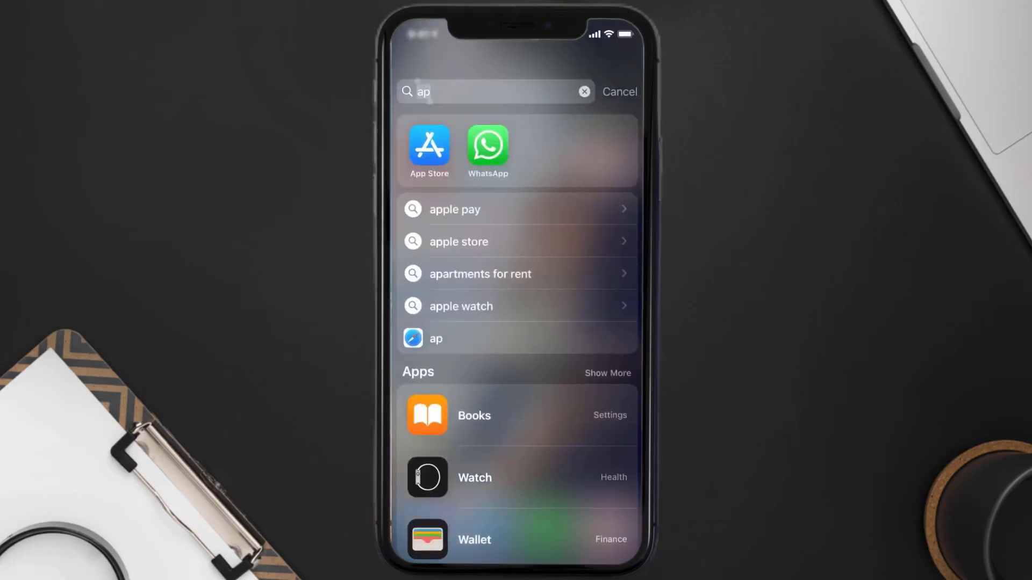
# - Reach Venmo's page under General > iPhone Storage showing its app size and data
pyautogui.write('settings')
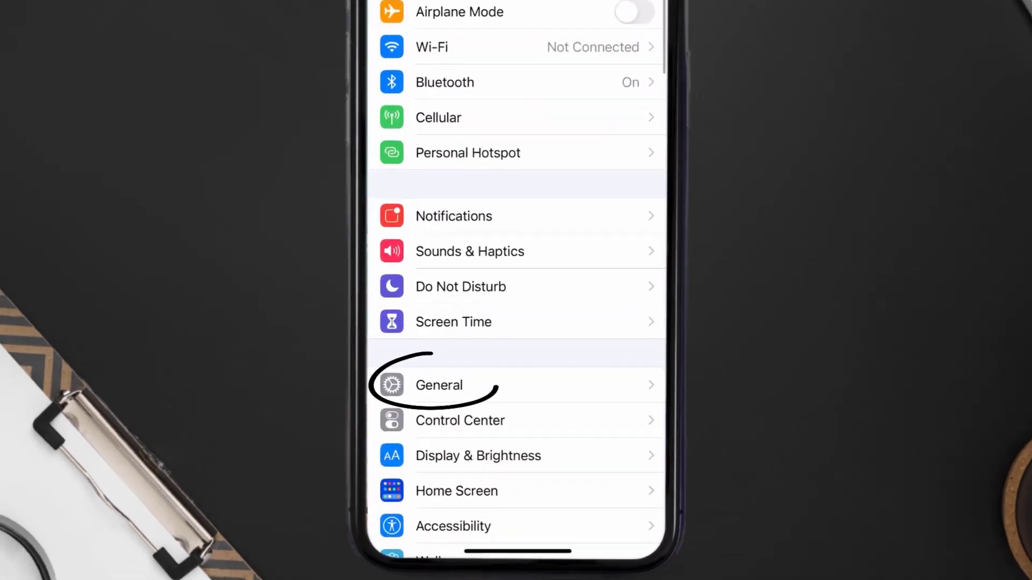
pyautogui.click(439, 385)
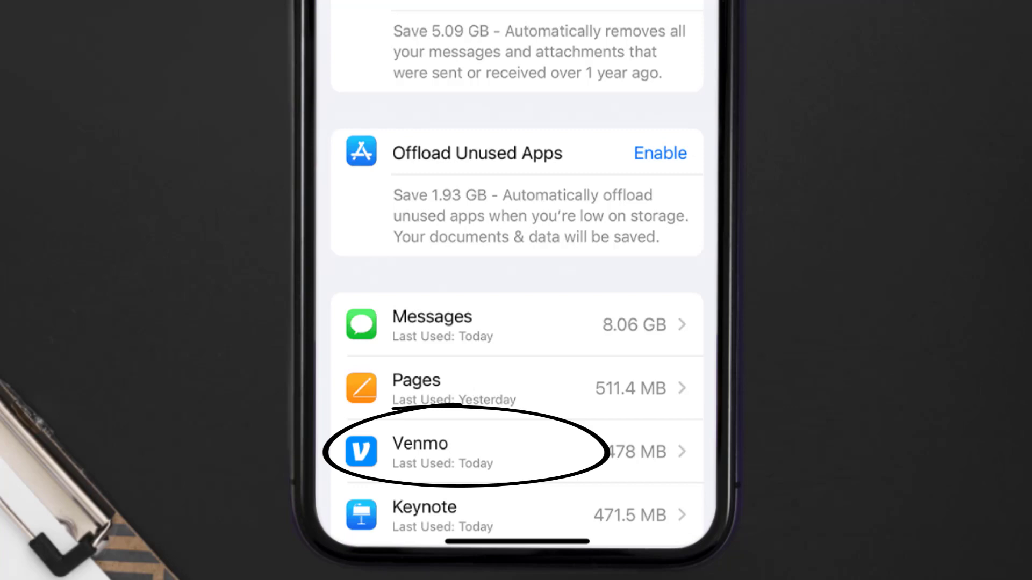
pyautogui.click(461, 451)
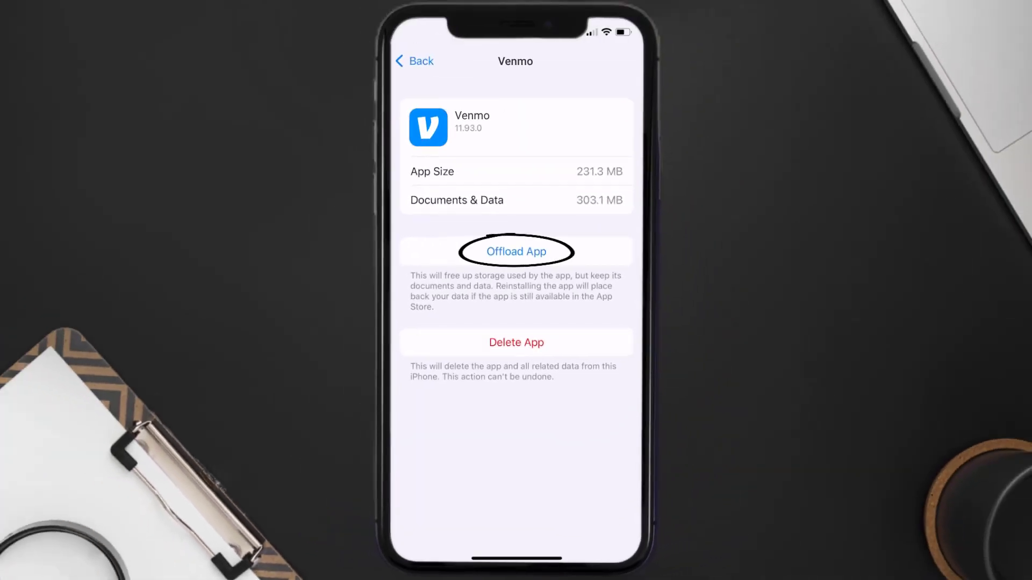
# - Offload Venmo keeping its documents and data, then reinstall it from the storage page
pyautogui.click(516, 252)
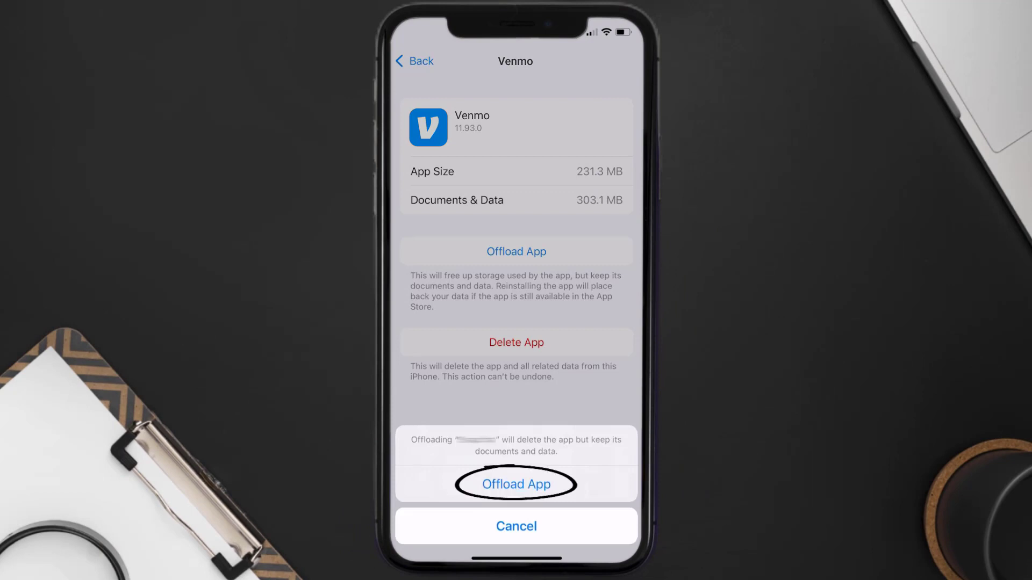
pyautogui.click(516, 485)
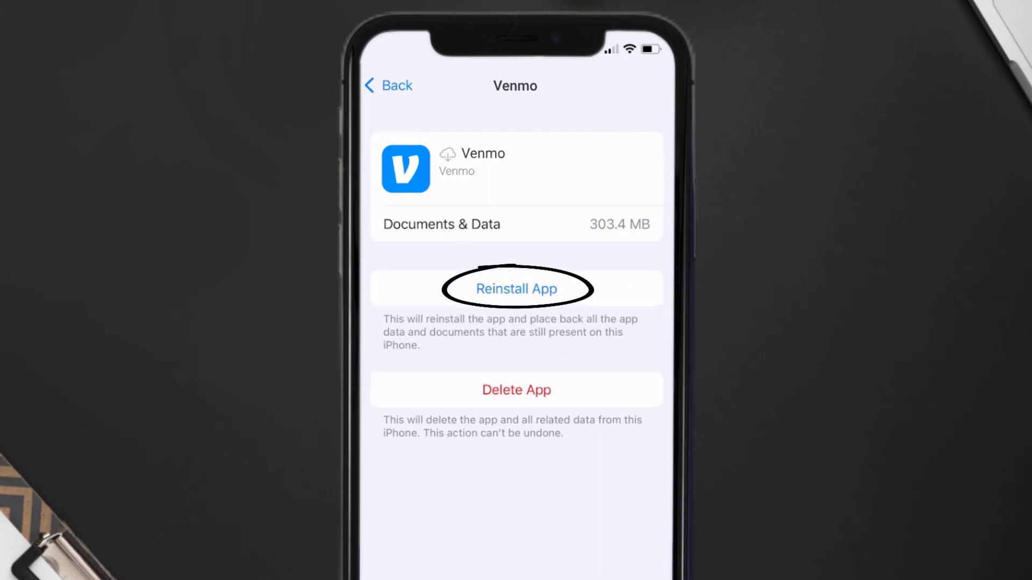
pyautogui.click(516, 288)
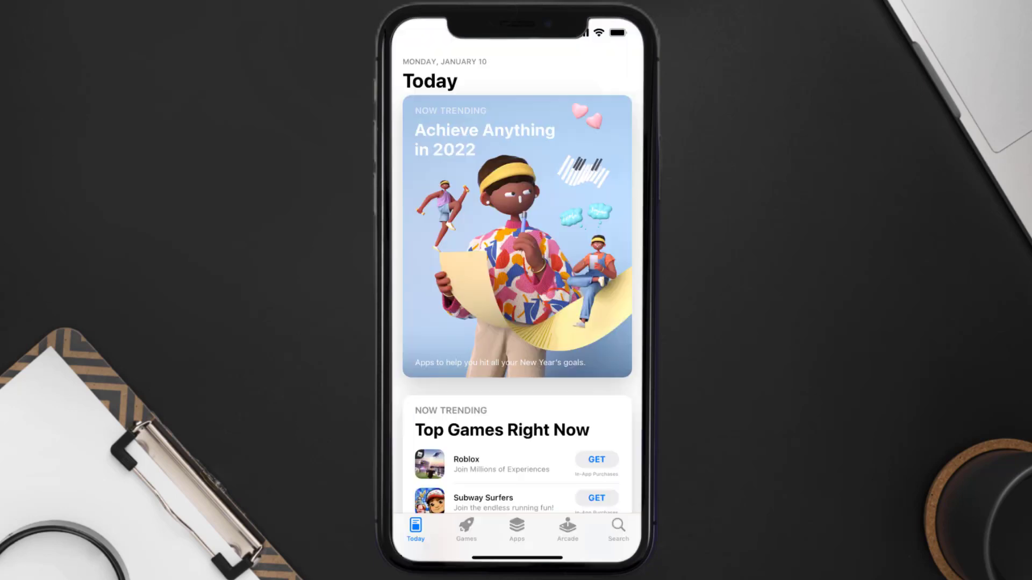
# - Search 'venmo app' in the App Store and get Venmo from the results
pyautogui.click(617, 529)
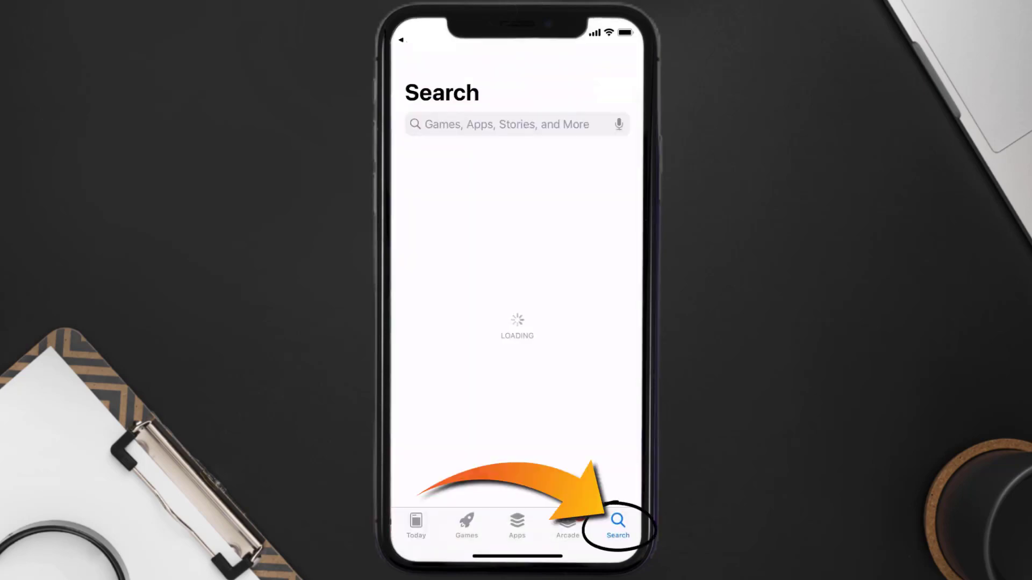
pyautogui.write('venmo app')
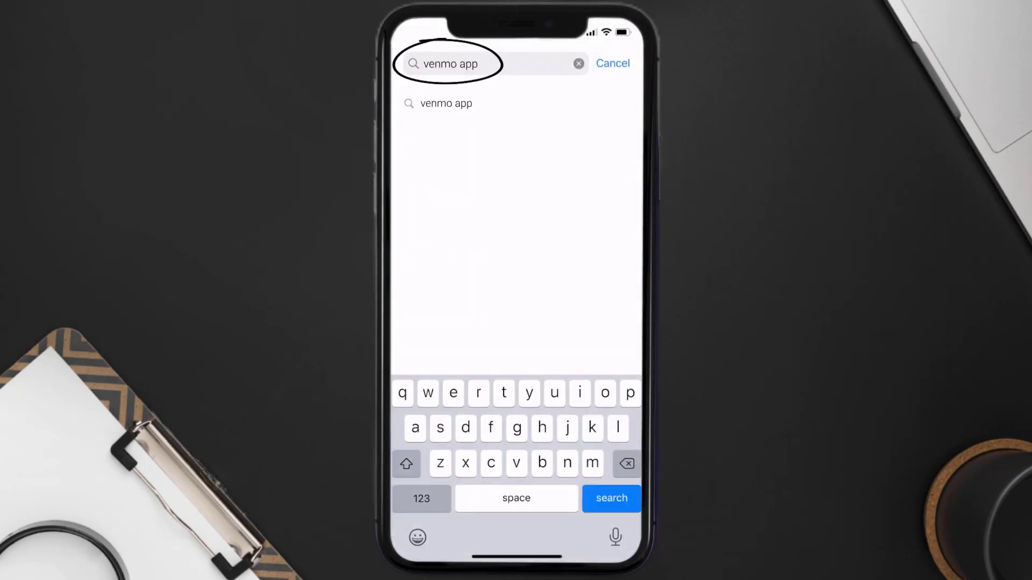
pyautogui.click(610, 497)
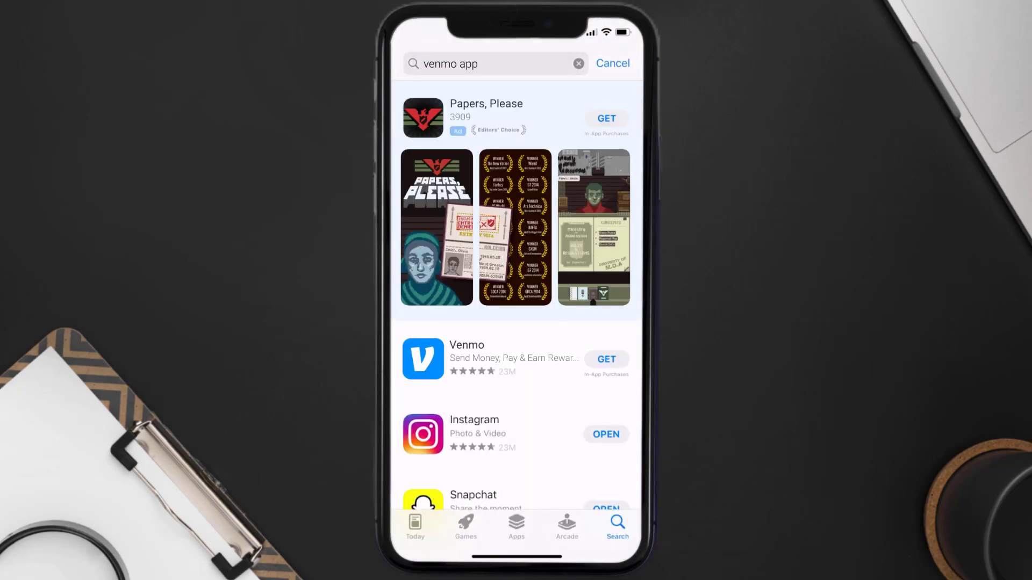
pyautogui.click(605, 359)
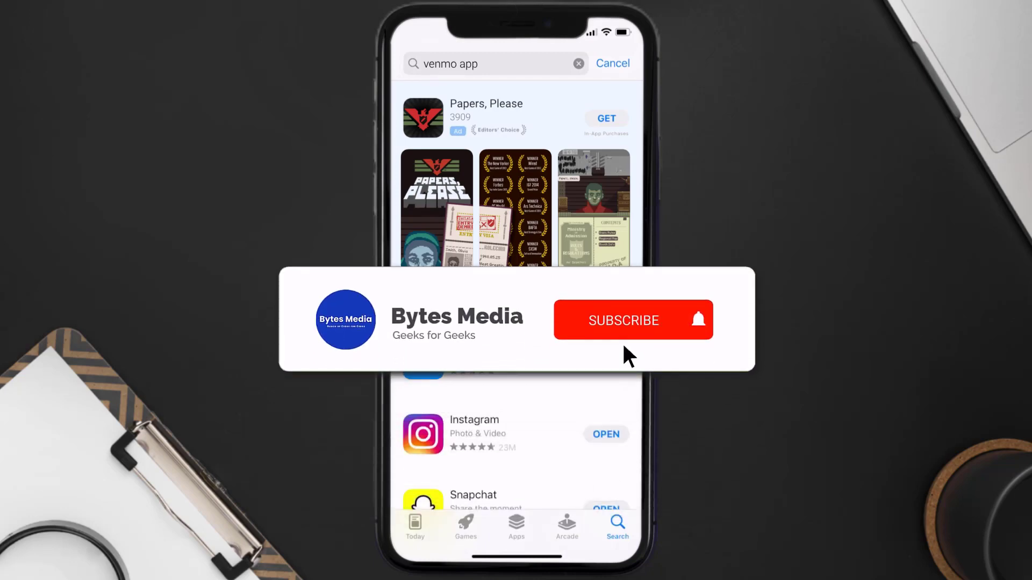
pyautogui.click(633, 320)
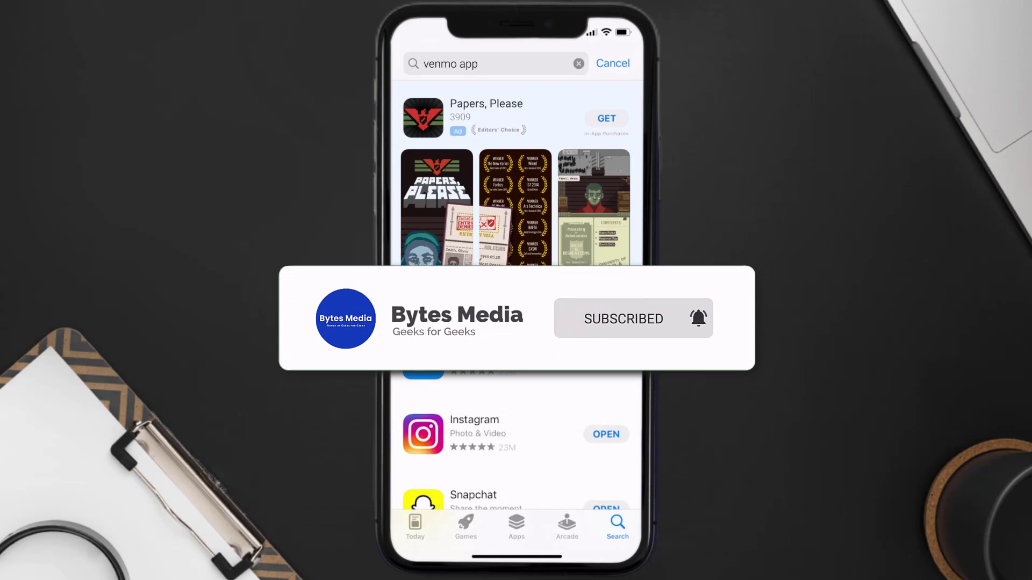